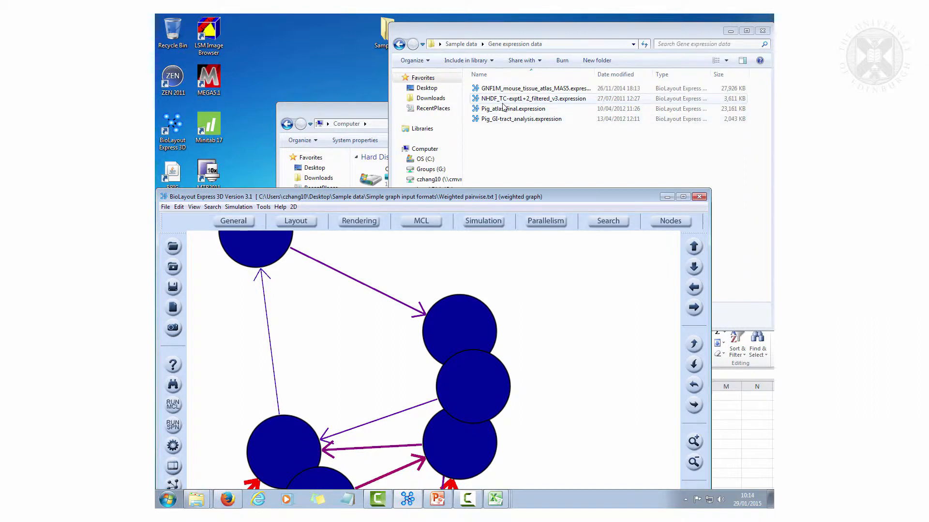
Select NHDF_TC-expt1+2_filtered_v3.expression in the Gene expression data folder
{"action": "left_click", "coordinate": [530, 98]}
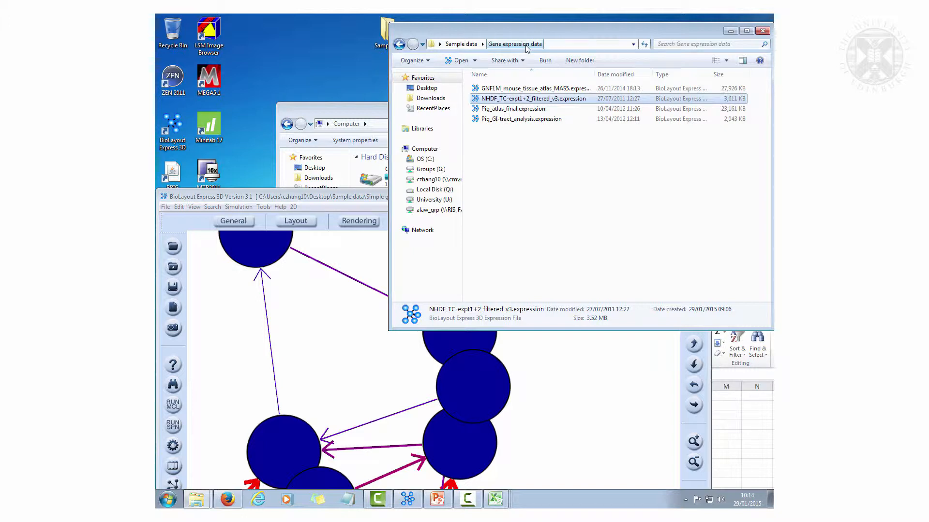
{"action": "mouse_move", "coordinate": [523, 99]}
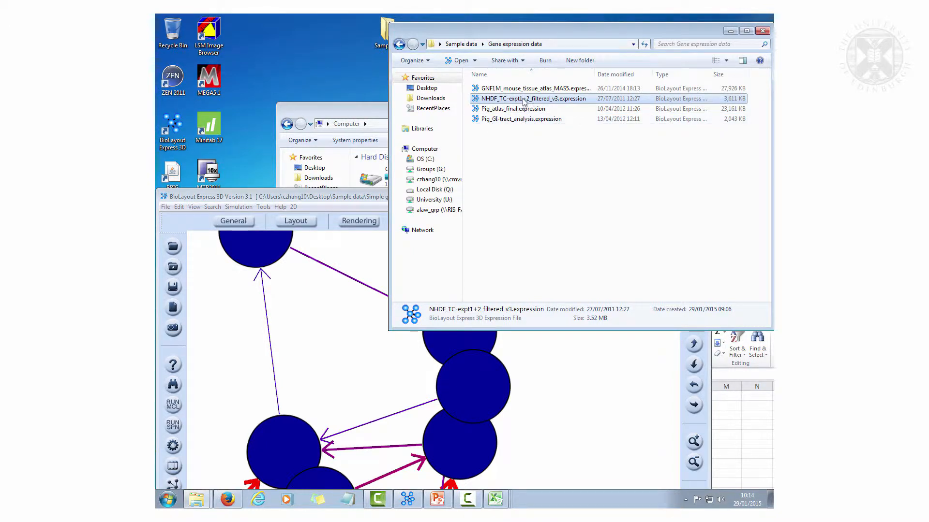
{"action": "mouse_move", "coordinate": [524, 108]}
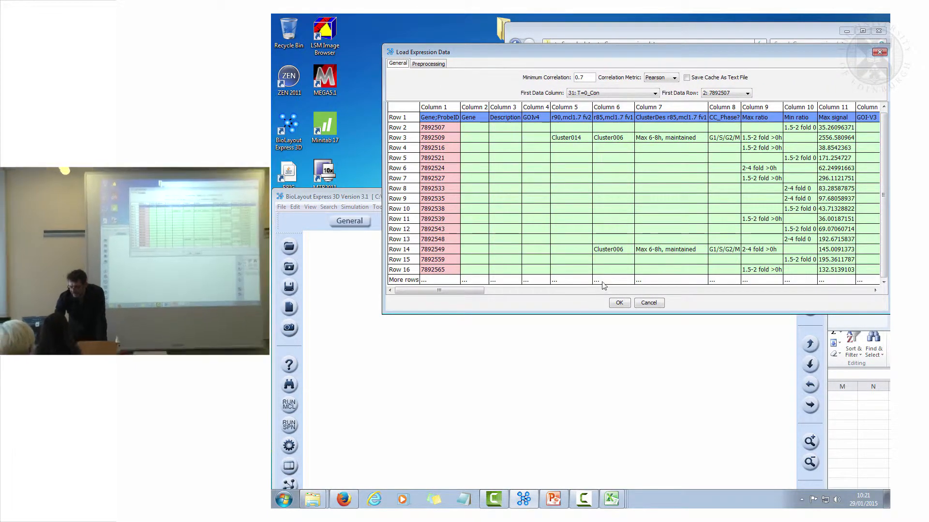
{"action": "mouse_move", "coordinate": [597, 256]}
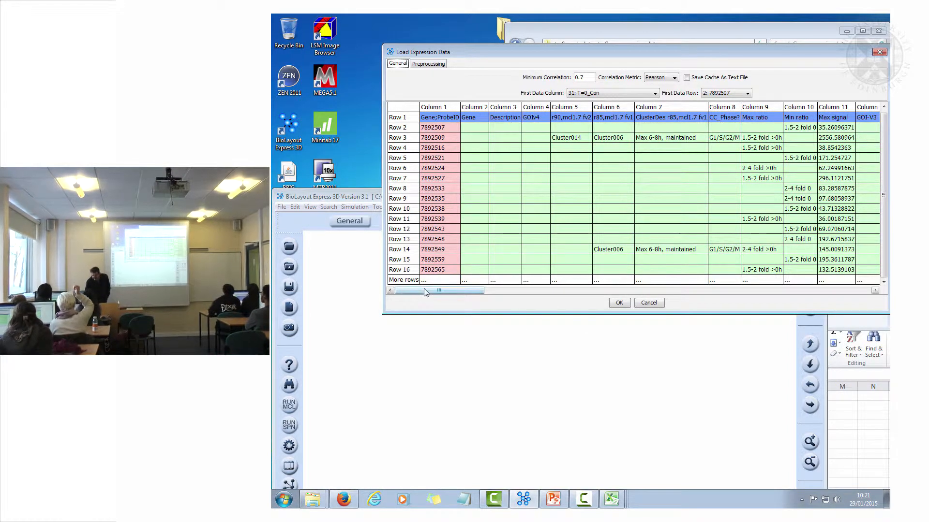
{"action": "scroll", "scroll_direction": "right", "scroll_amount": 3}
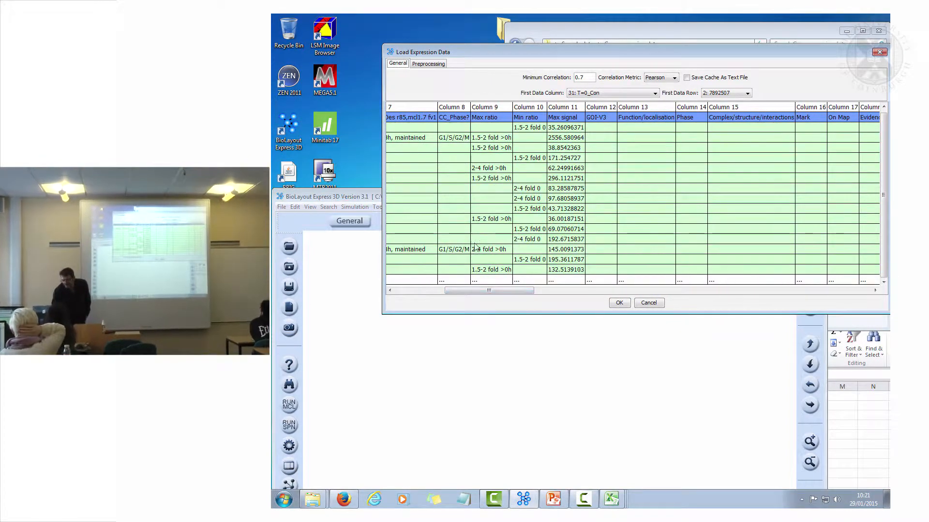
{"action": "scroll", "scroll_direction": "left", "scroll_amount": 3}
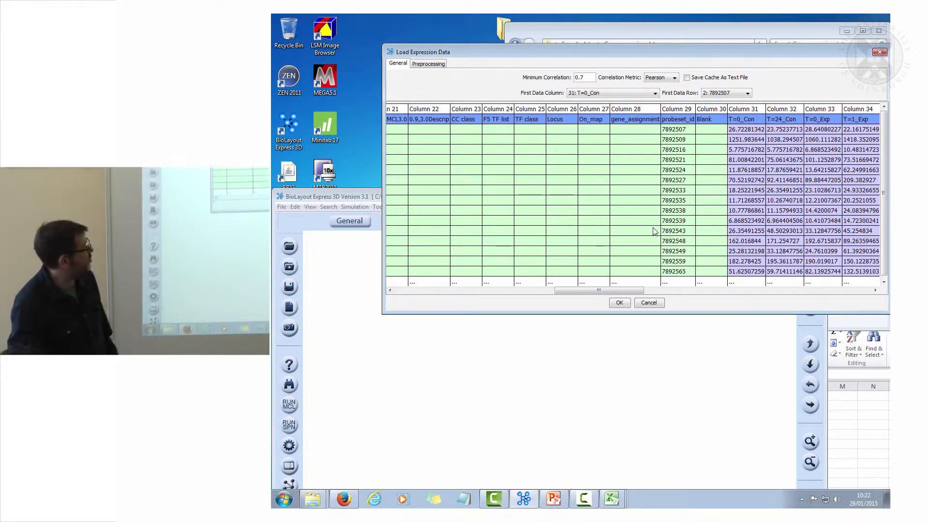
{"action": "mouse_move", "coordinate": [743, 171]}
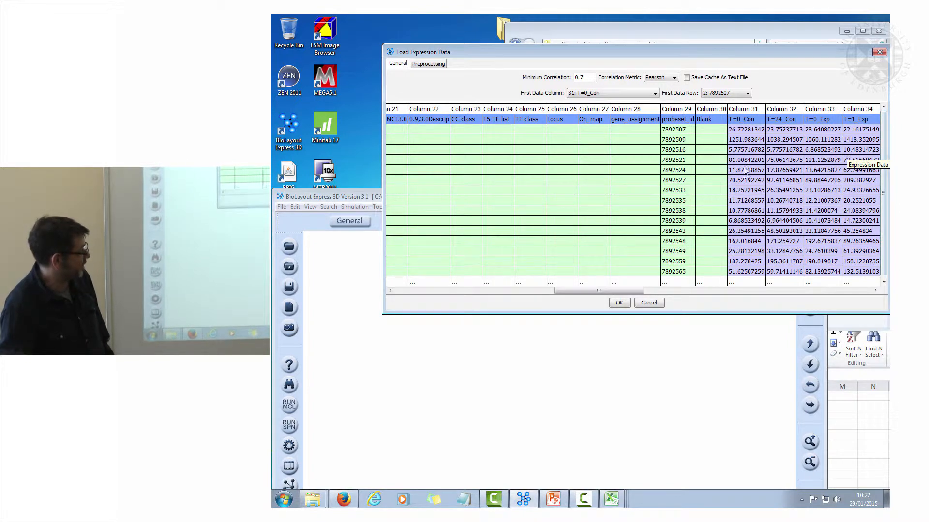
{"action": "mouse_move", "coordinate": [530, 182]}
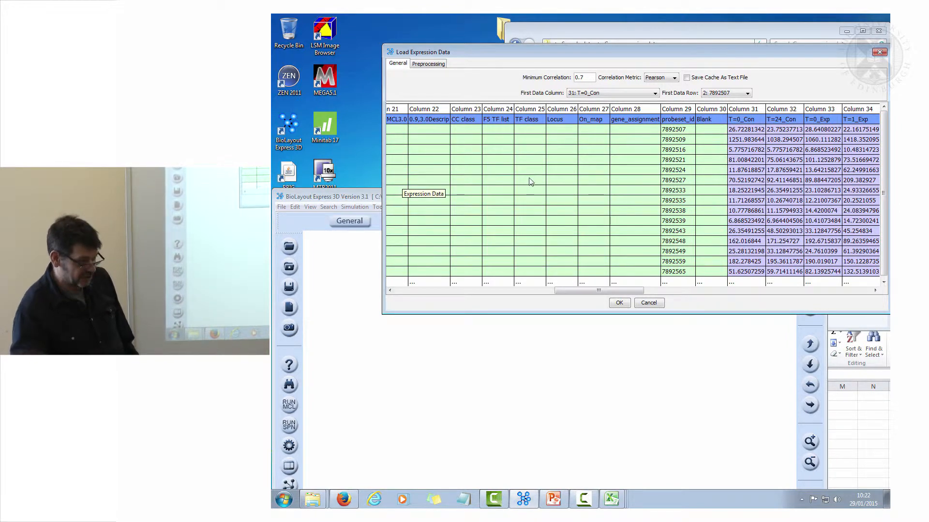
{"action": "left_click", "coordinate": [746, 93]}
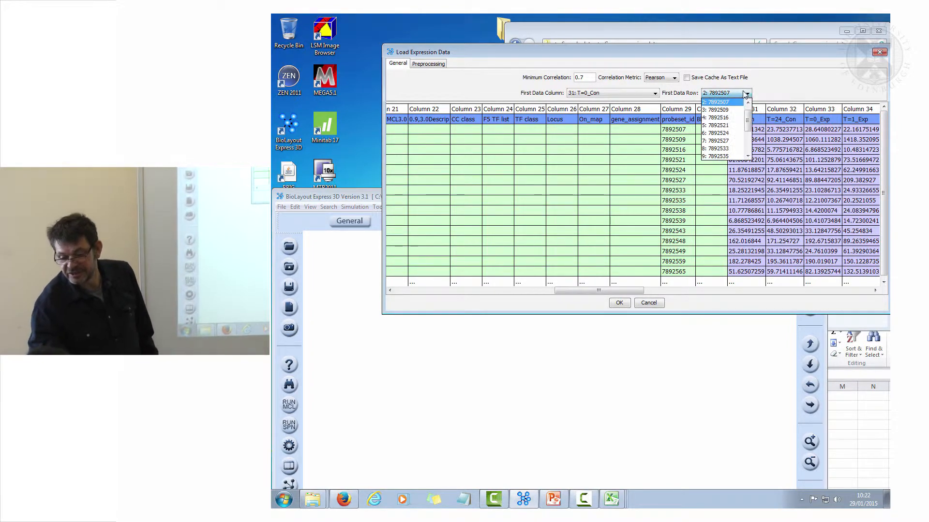
{"action": "left_click", "coordinate": [718, 111]}
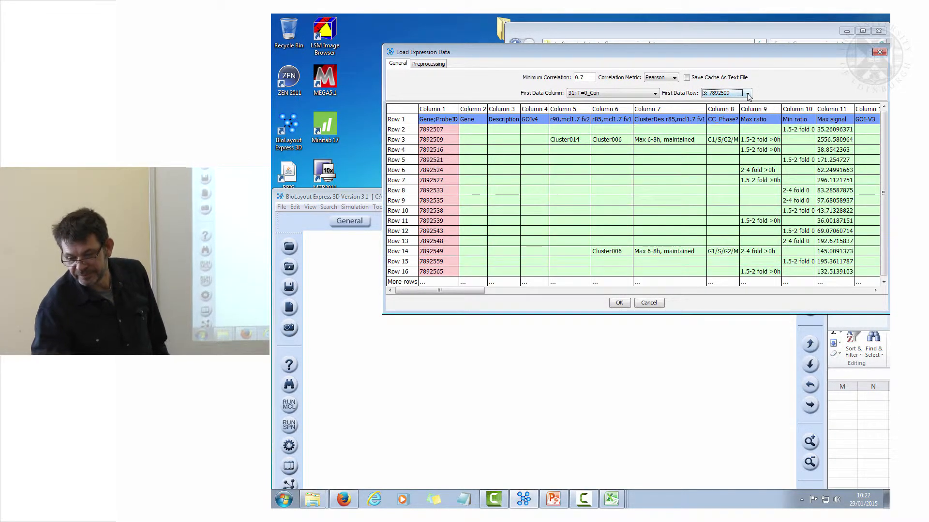
{"action": "left_click", "coordinate": [747, 92]}
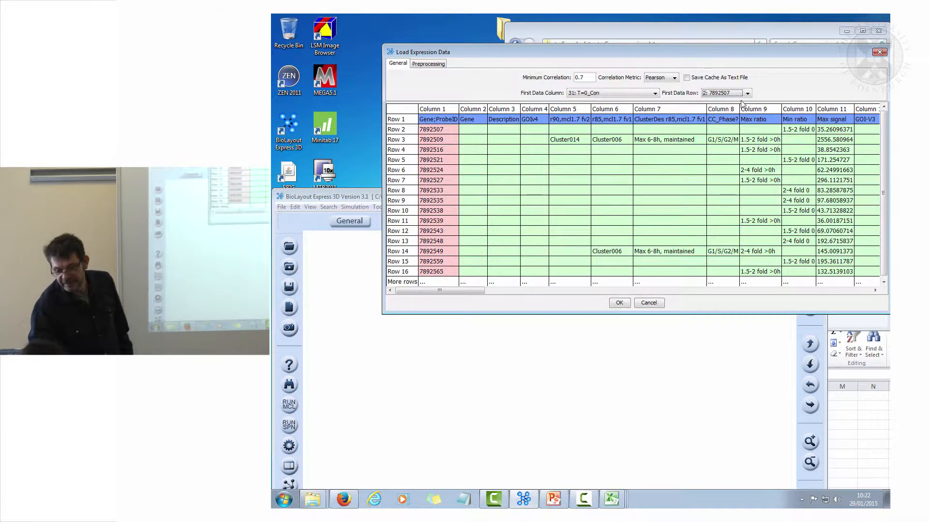
{"action": "left_click", "coordinate": [611, 93]}
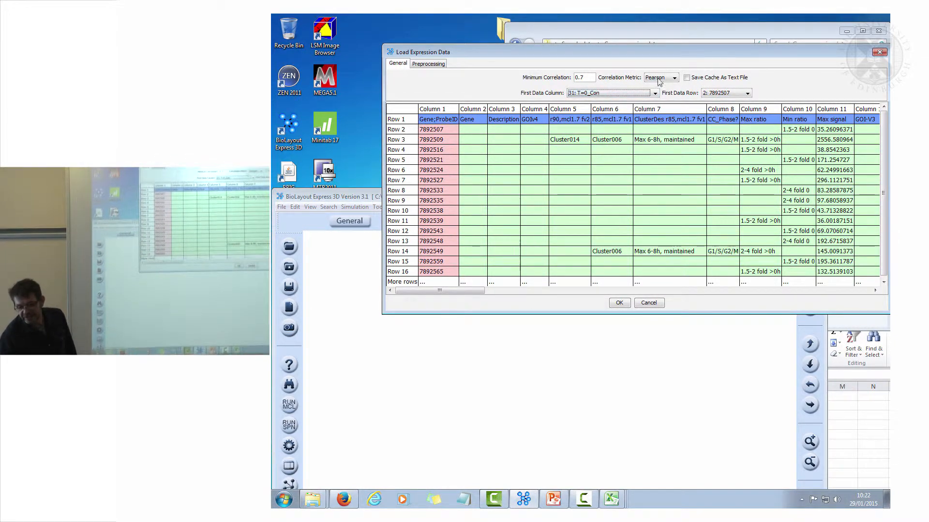
{"action": "mouse_move", "coordinate": [630, 87]}
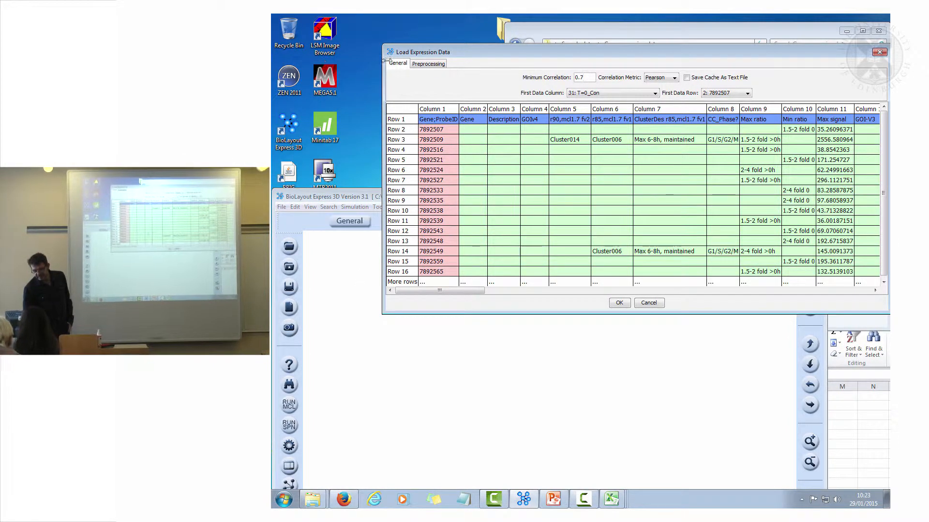
Turn on Transpose for the NHDF data, trying AntiLog2 before returning Scale Transform to None
{"action": "left_click", "coordinate": [427, 64]}
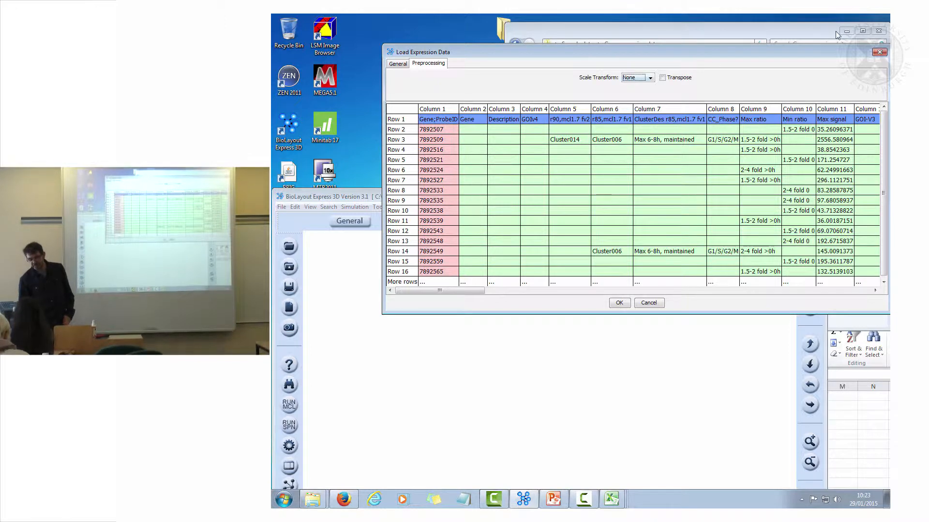
{"action": "left_click", "coordinate": [650, 77]}
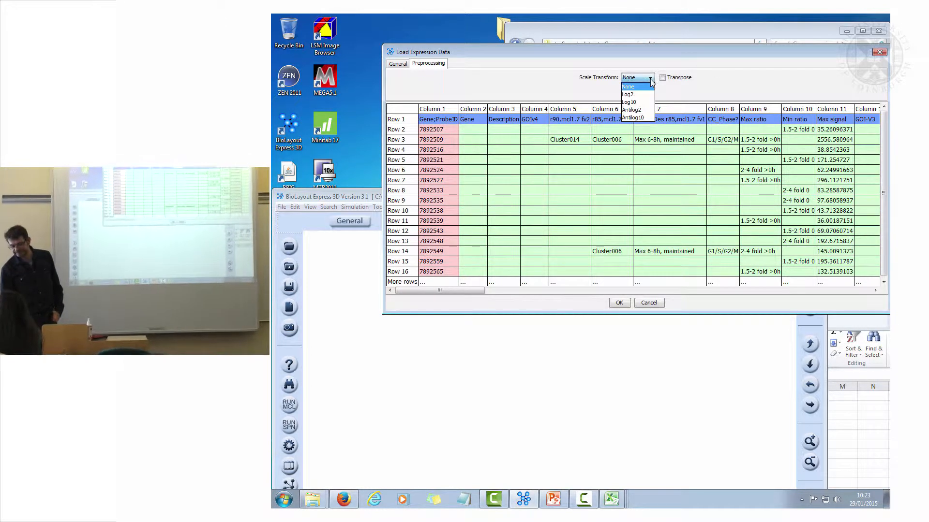
{"action": "left_click", "coordinate": [632, 110]}
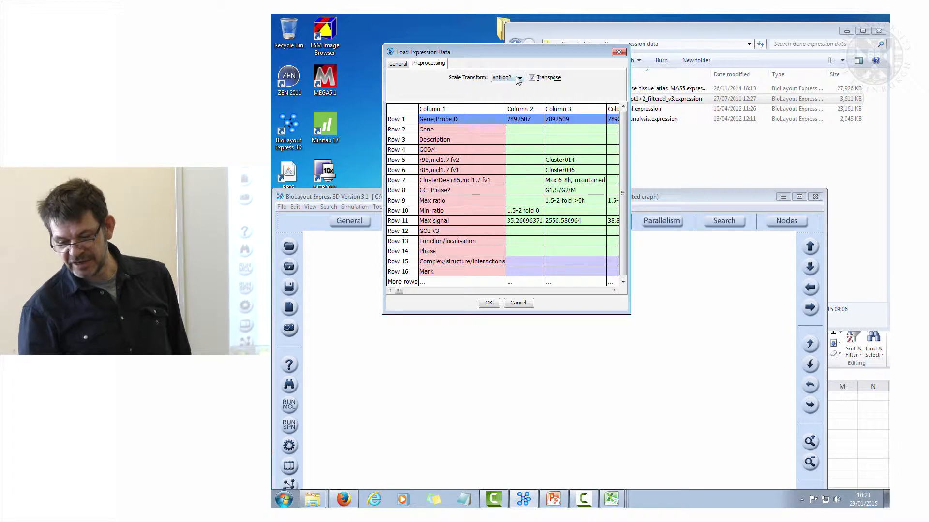
{"action": "left_click", "coordinate": [506, 77]}
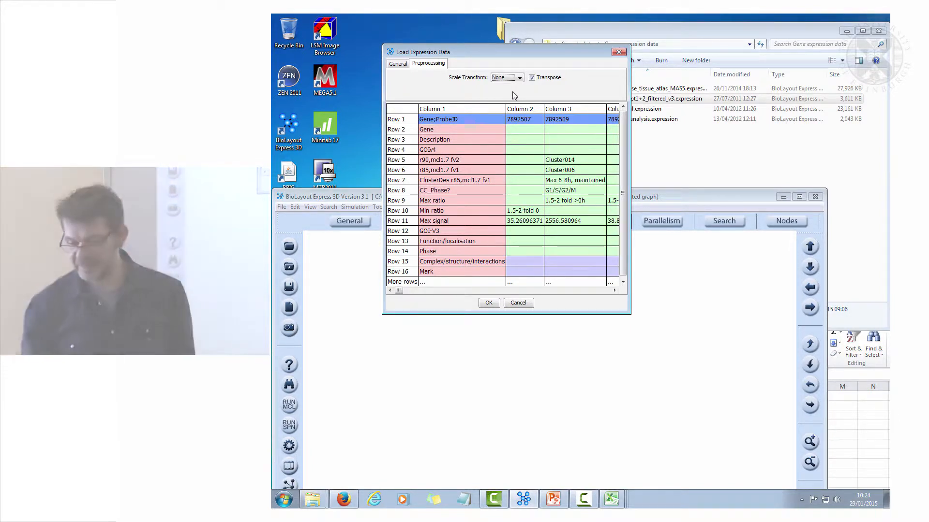
Open GNF1M_mouse_tissue_atlas_MAS5.expression into the Load Expression Data preview
{"action": "left_click", "coordinate": [517, 303]}
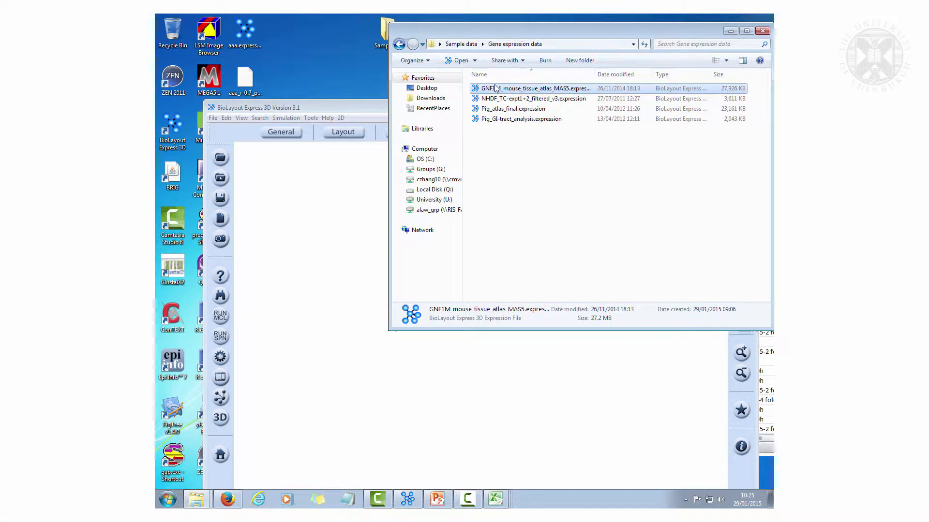
{"action": "mouse_move", "coordinate": [530, 88]}
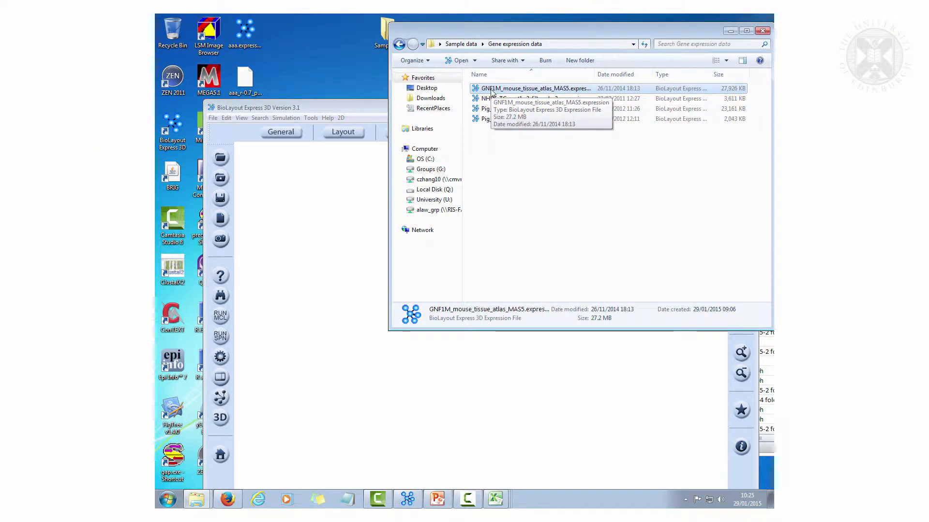
{"action": "double_click", "coordinate": [529, 87]}
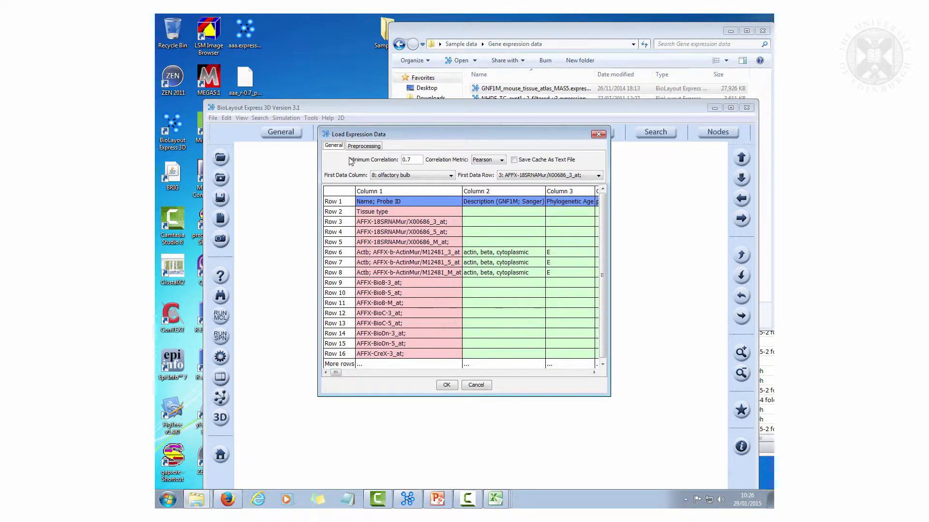
Enable Transpose in the Preprocessing options and load the GNF1M tissue data
{"action": "left_click", "coordinate": [363, 145]}
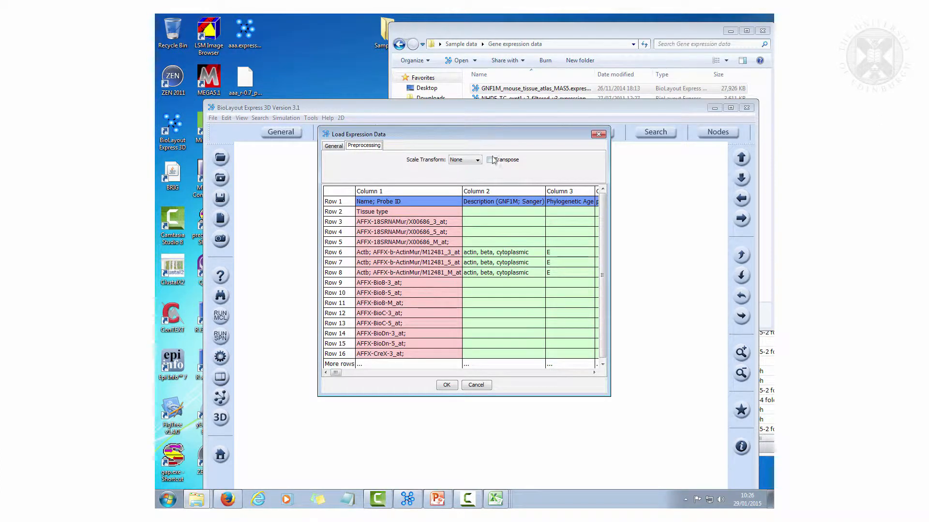
{"action": "left_click", "coordinate": [493, 159]}
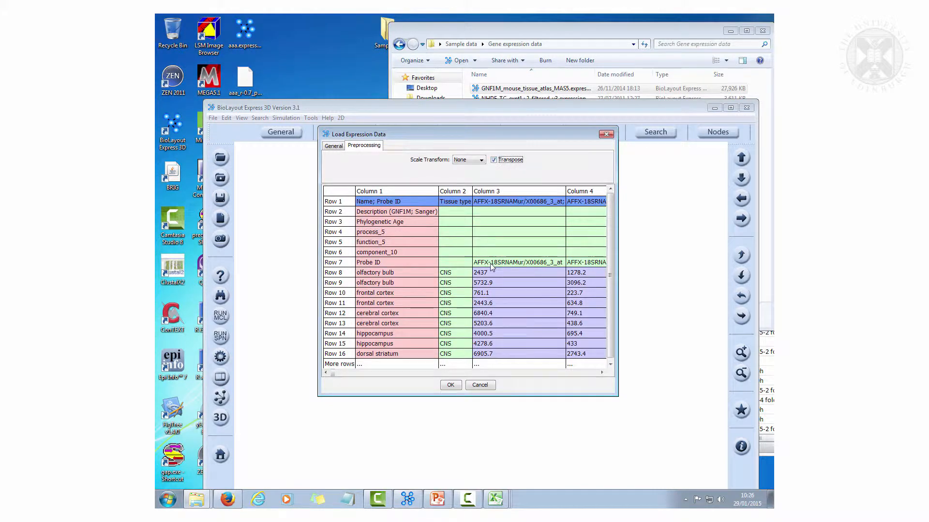
{"action": "left_click", "coordinate": [451, 385]}
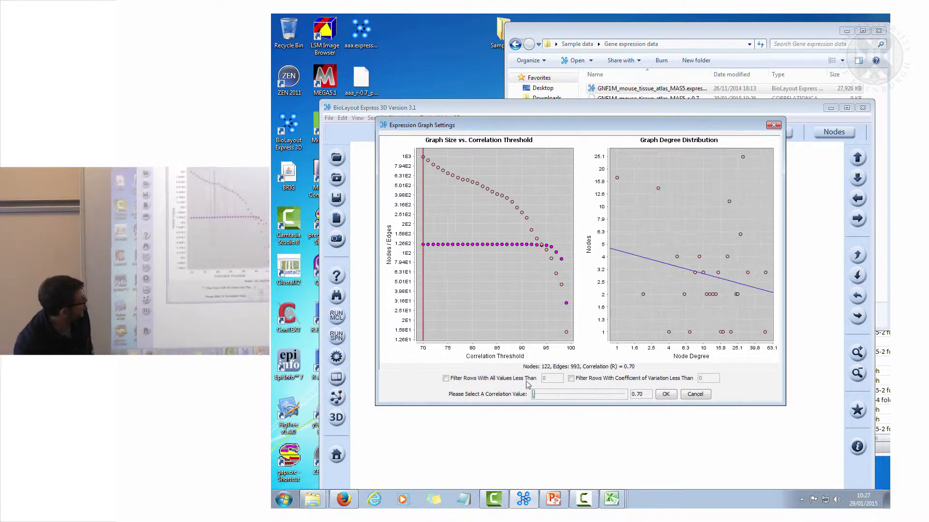
{"action": "mouse_move", "coordinate": [497, 356]}
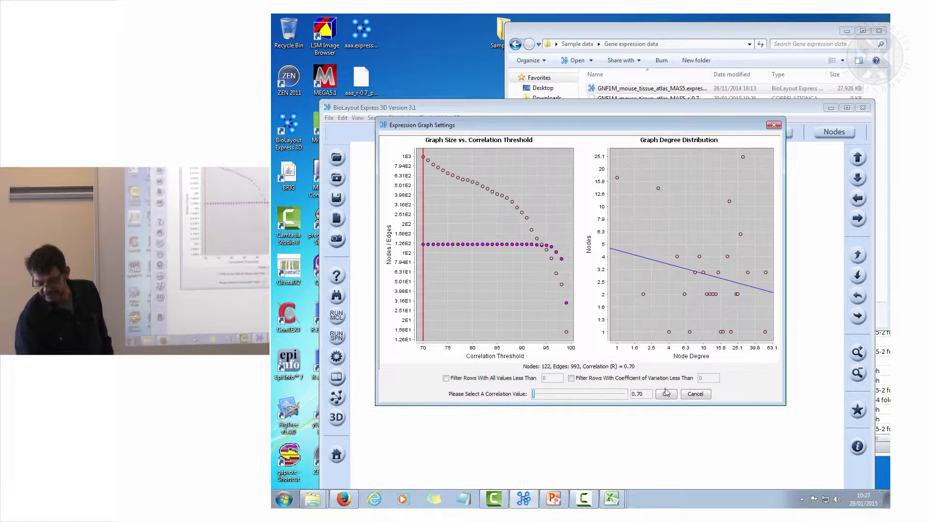
Accept the 0.70 correlation threshold to render the 122-node, 993-edge network
{"action": "left_click", "coordinate": [665, 393]}
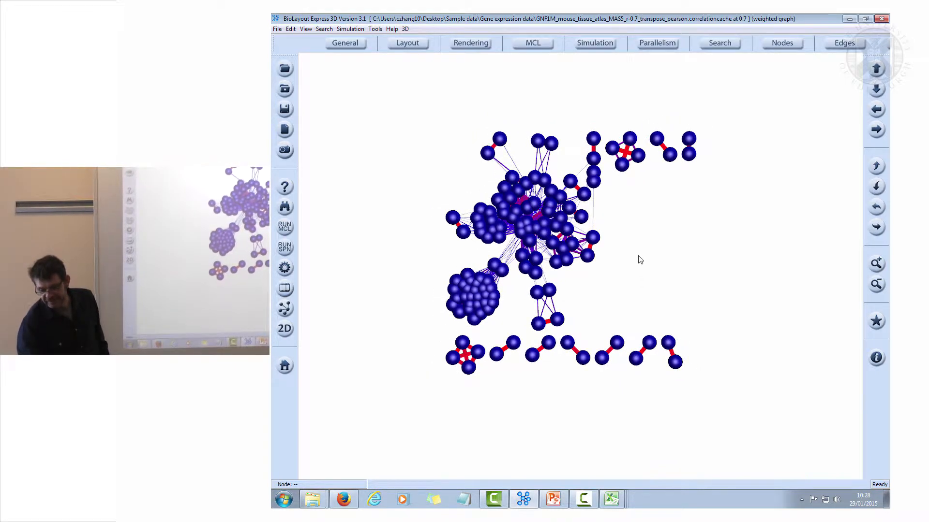
Set Edge Thickness to 0.1 in the Edges properties and apply it
{"action": "left_click", "coordinate": [843, 43]}
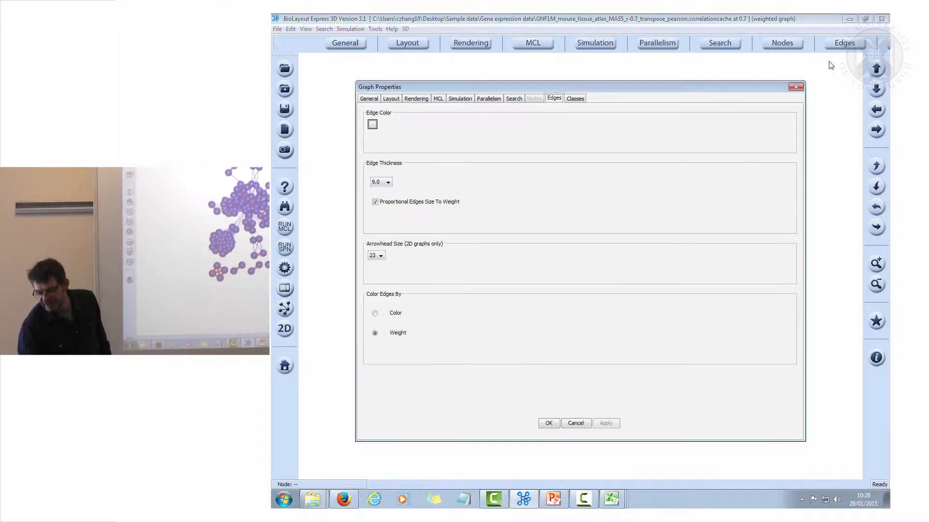
{"action": "left_click", "coordinate": [374, 201]}
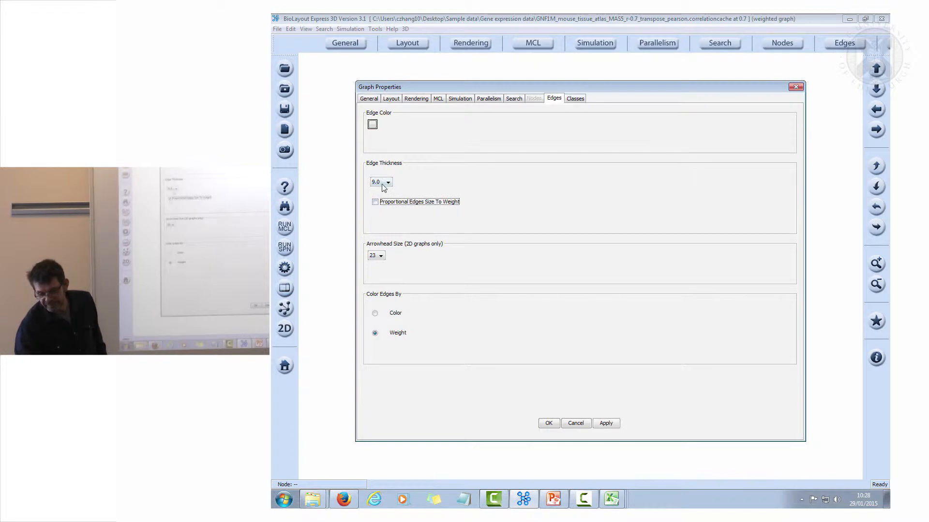
{"action": "left_click", "coordinate": [389, 182]}
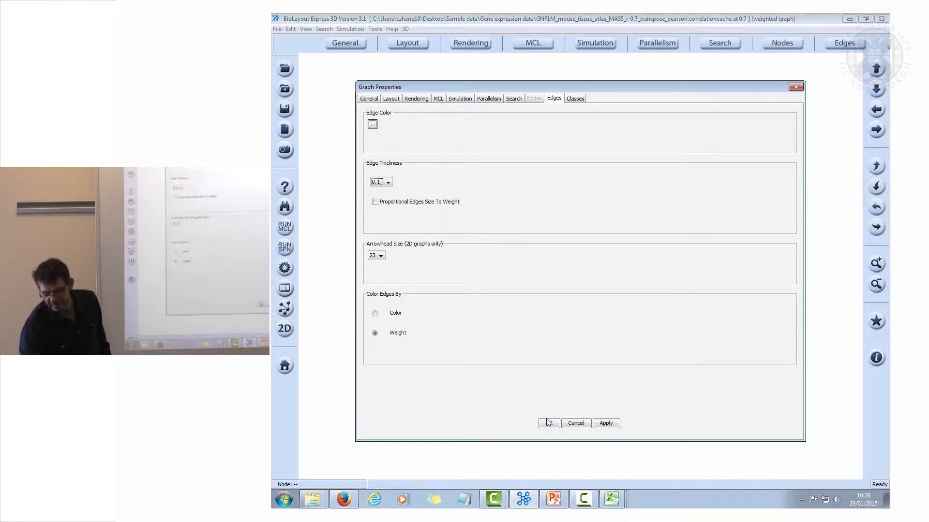
{"action": "left_click", "coordinate": [548, 423]}
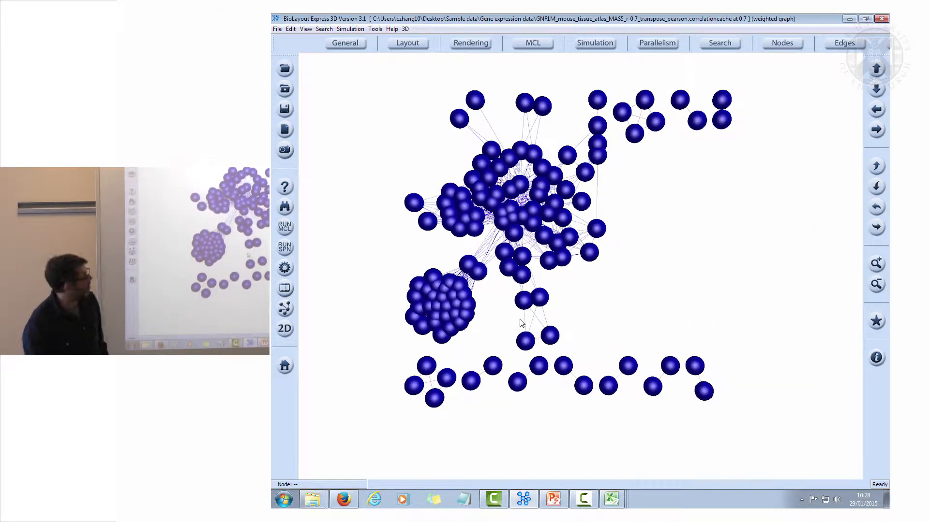
{"action": "mouse_move", "coordinate": [393, 139]}
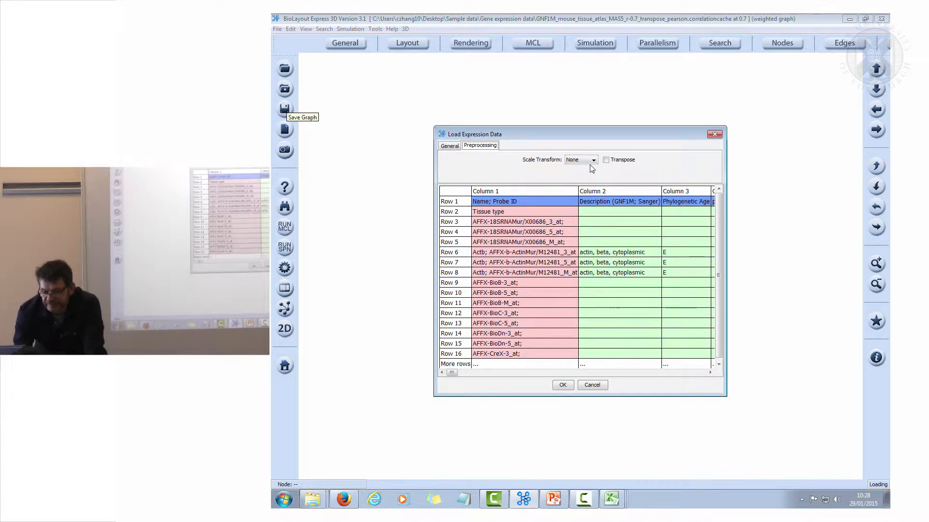
Enable Transpose and reload the GNF1M tissue data as a new network
{"action": "left_click", "coordinate": [605, 160]}
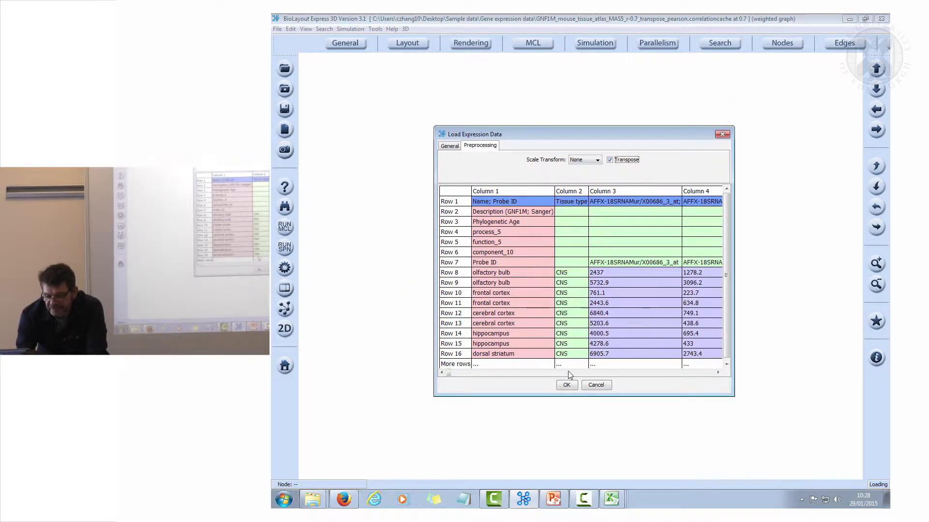
{"action": "left_click", "coordinate": [566, 385]}
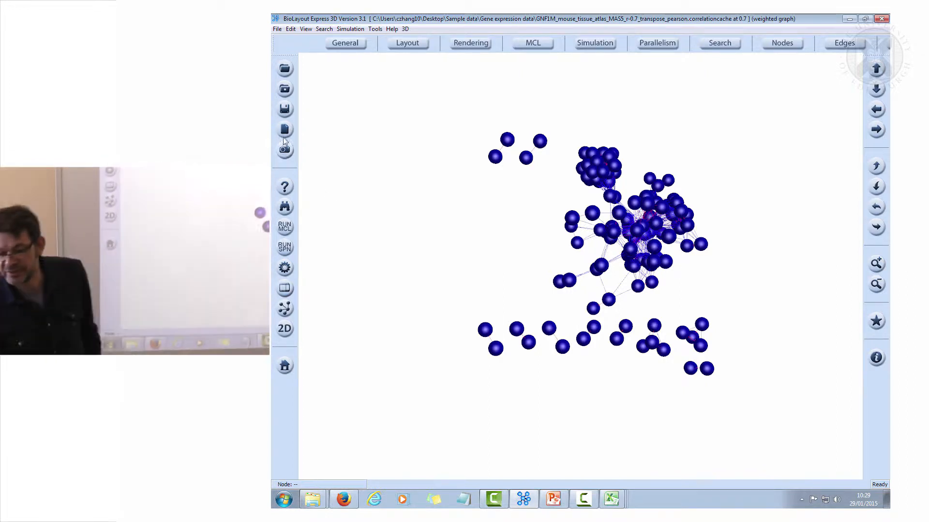
Show all node names so tissues like thyroid, testis and skeletal muscle label the nodes
{"action": "left_click", "coordinate": [291, 28]}
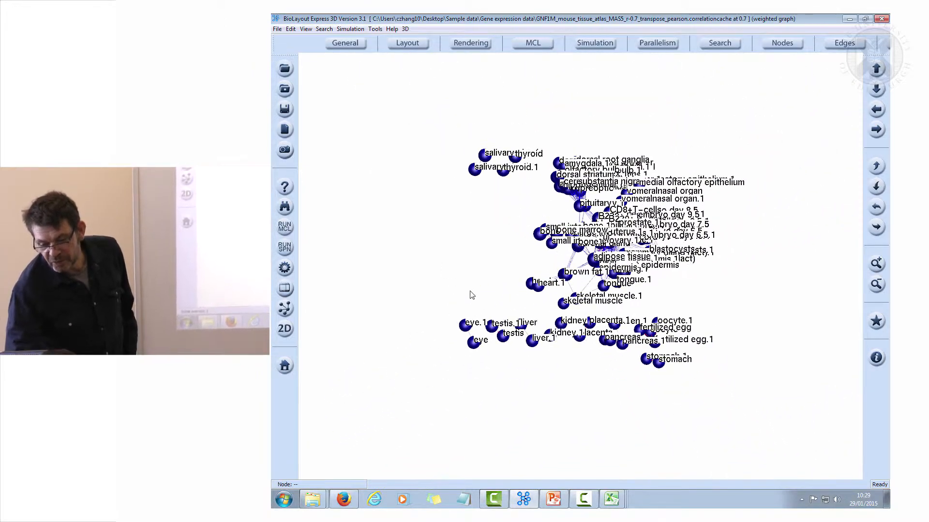
{"action": "left_click", "coordinate": [406, 42]}
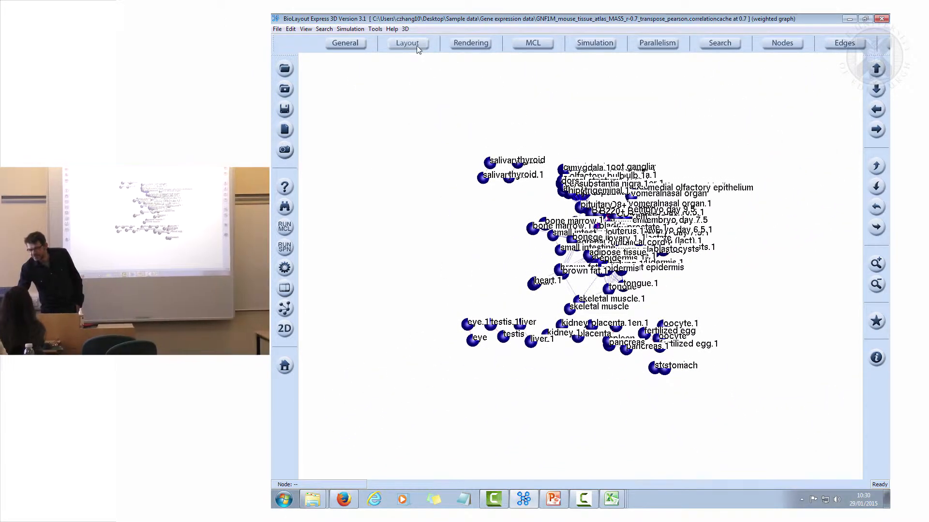
{"action": "left_click", "coordinate": [406, 42]}
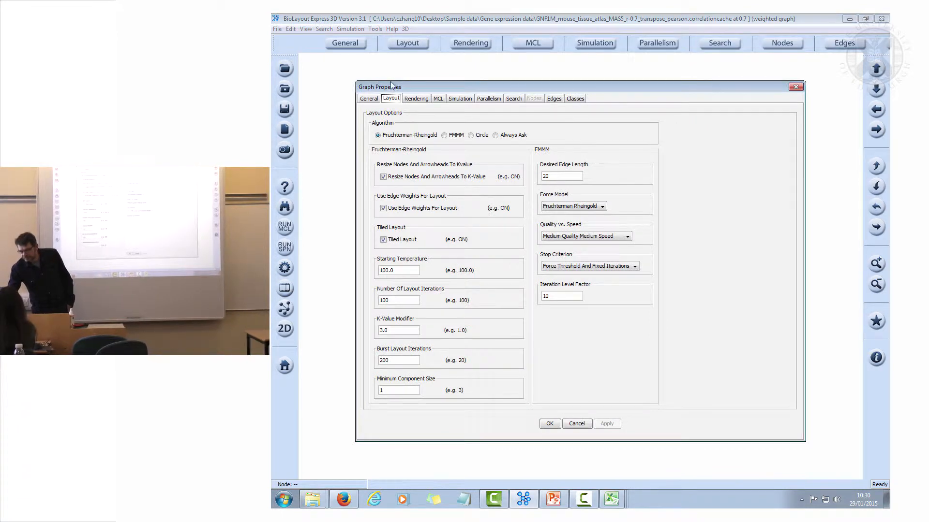
{"action": "left_click", "coordinate": [549, 423]}
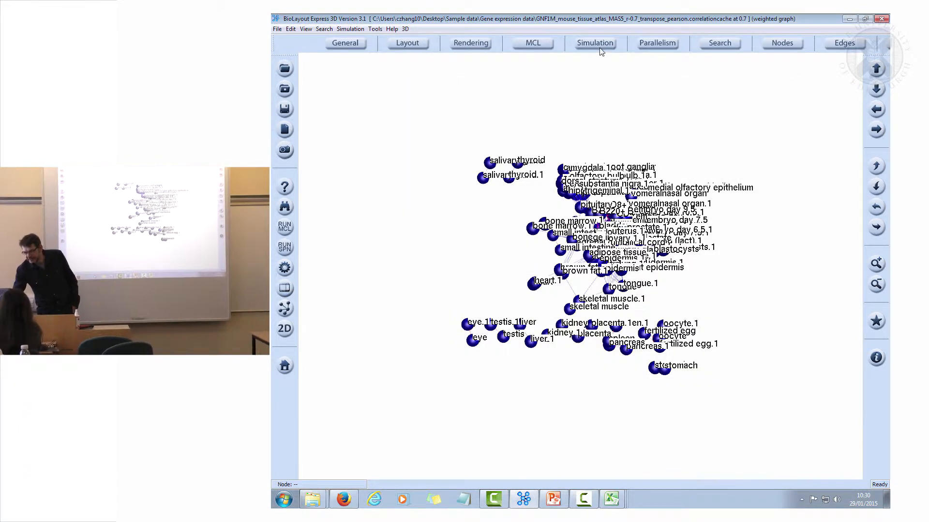
{"action": "left_click", "coordinate": [305, 28]}
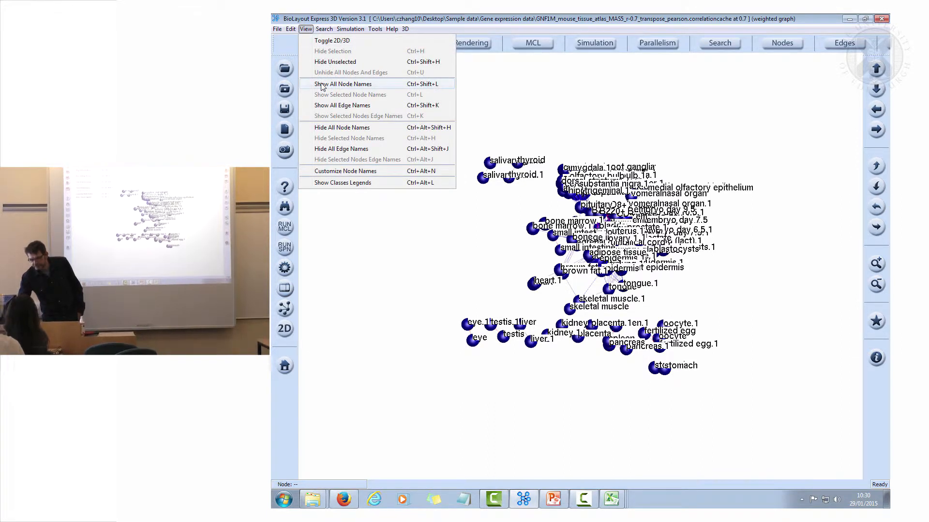
{"action": "mouse_move", "coordinate": [350, 94]}
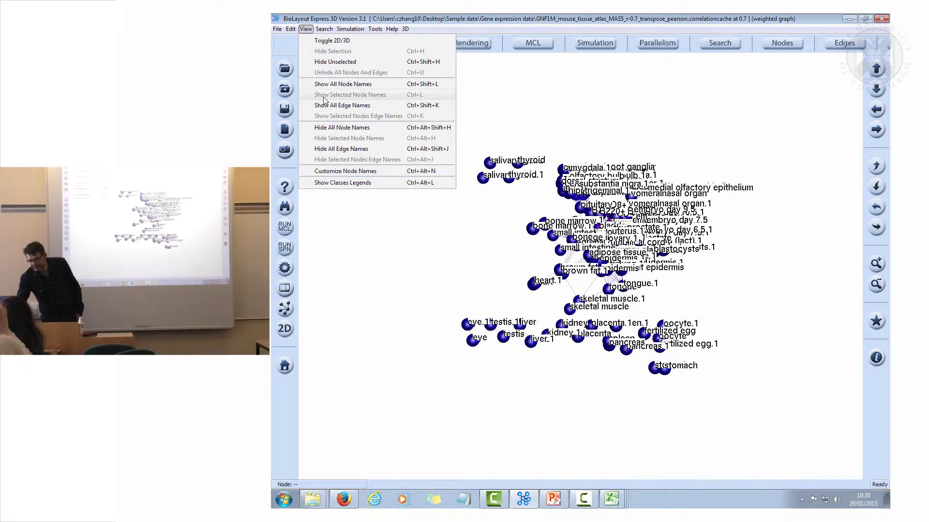
Apply Hide All Node Names, leaving the tissue nodes unlabelled
{"action": "left_click", "coordinate": [342, 127]}
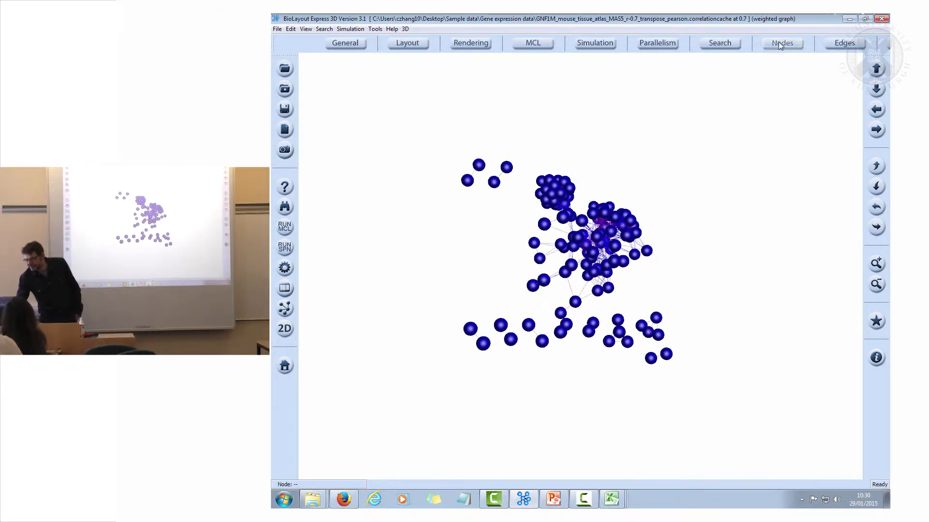
Set Edge Thickness to 1.4 in the Edges properties and apply it
{"action": "left_click", "coordinate": [843, 42]}
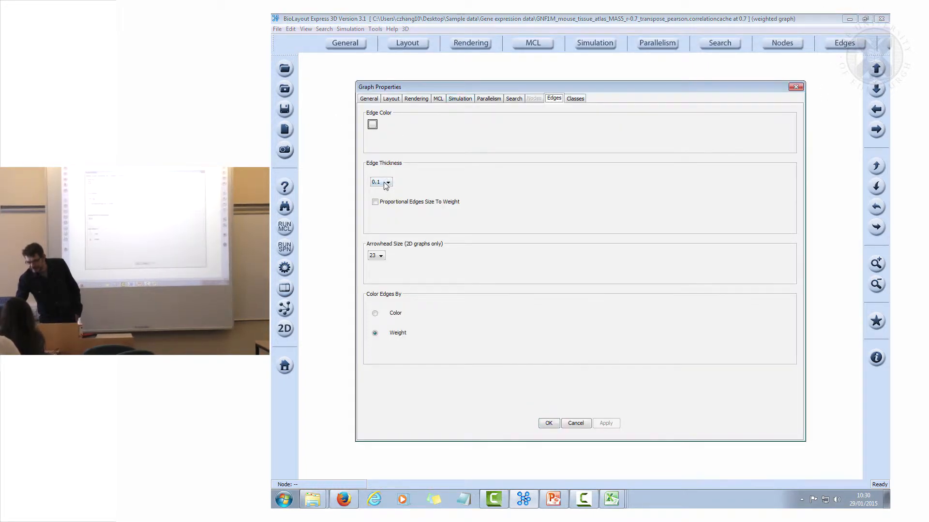
{"action": "left_click", "coordinate": [388, 182]}
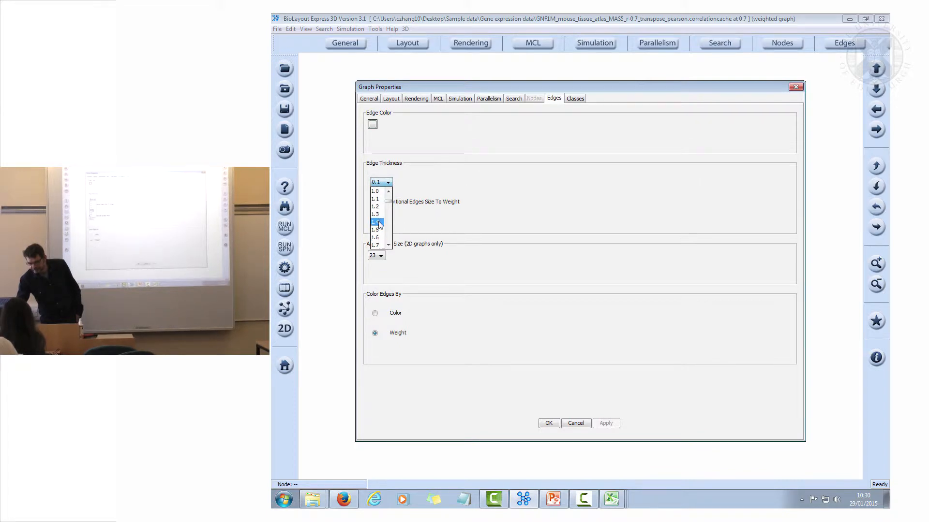
{"action": "left_click", "coordinate": [375, 221]}
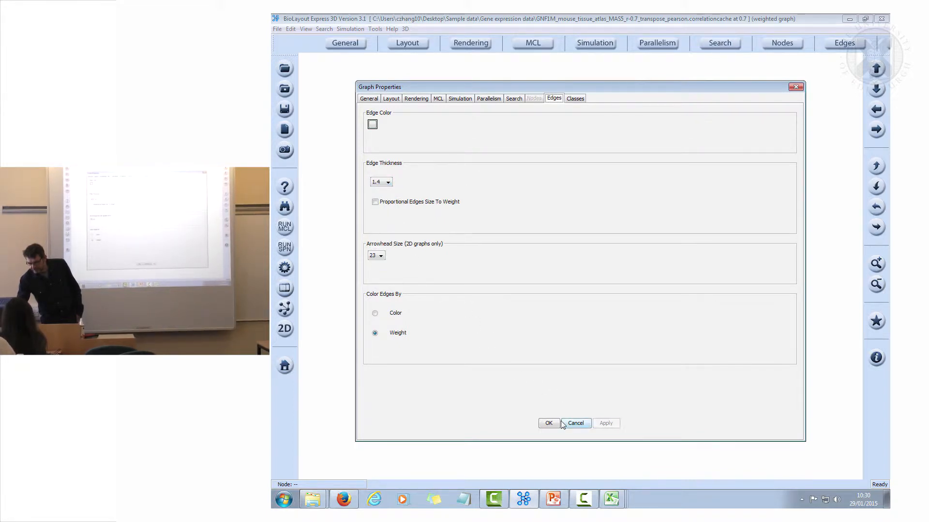
{"action": "left_click", "coordinate": [574, 422]}
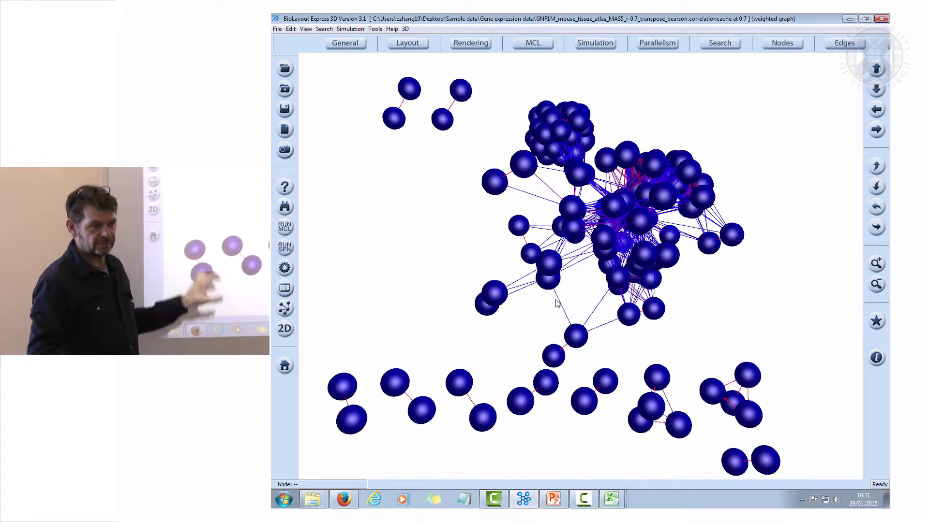
{"action": "mouse_move", "coordinate": [595, 297]}
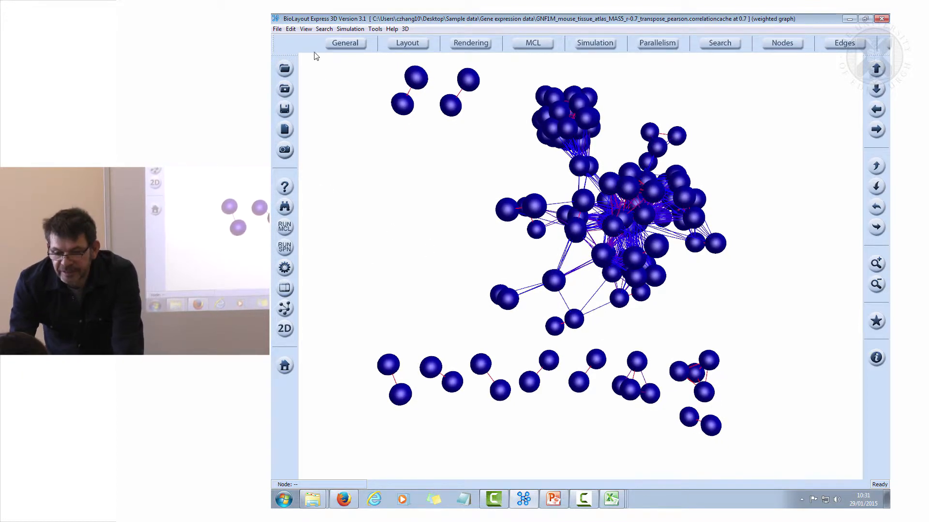
Enable Disable Nodes Rendering For Graph in General settings so only edges are drawn
{"action": "left_click", "coordinate": [284, 268]}
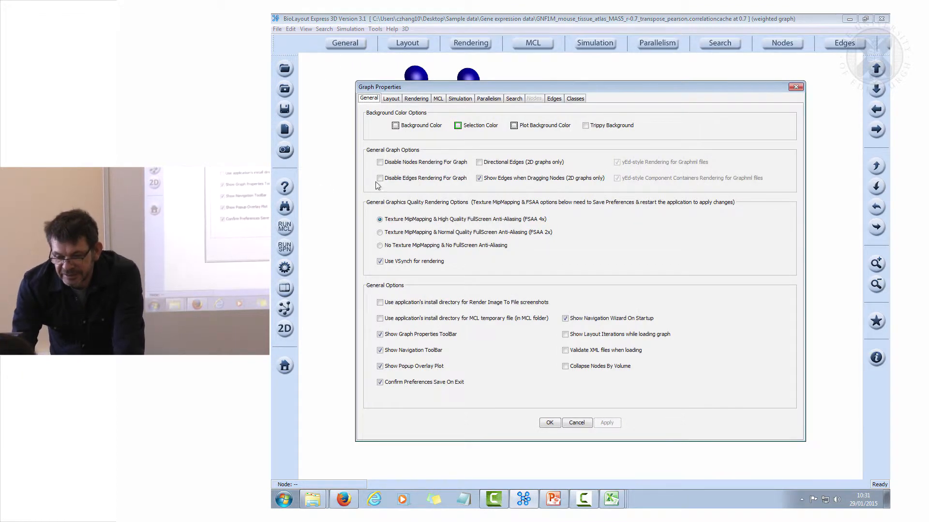
{"action": "left_click", "coordinate": [380, 161]}
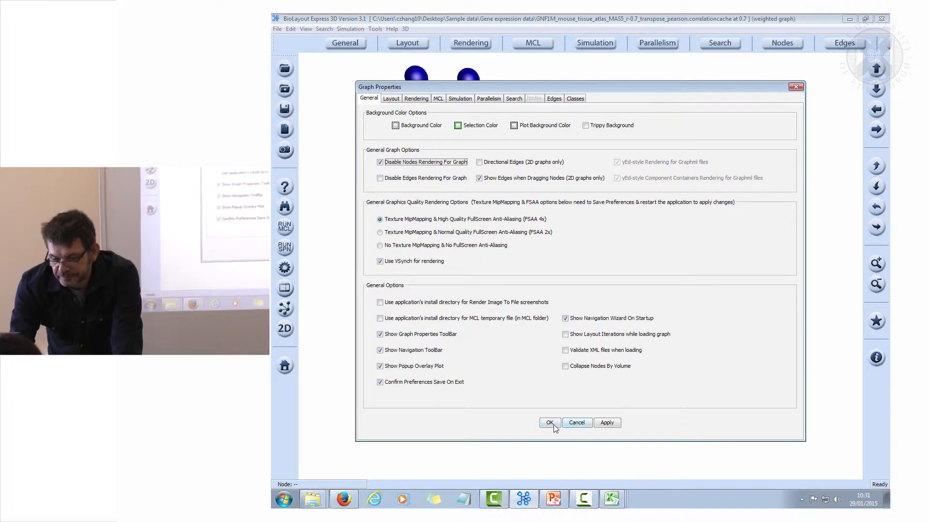
{"action": "left_click", "coordinate": [548, 423]}
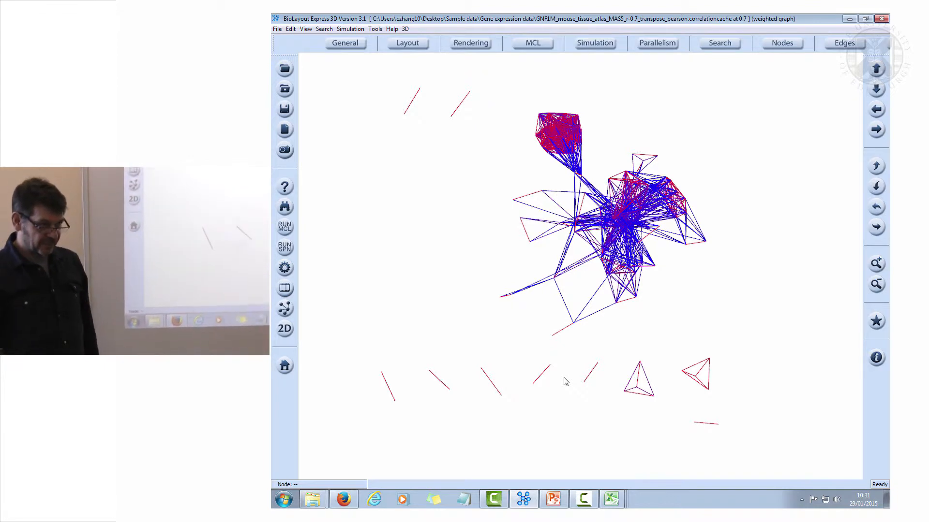
{"action": "mouse_move", "coordinate": [745, 221]}
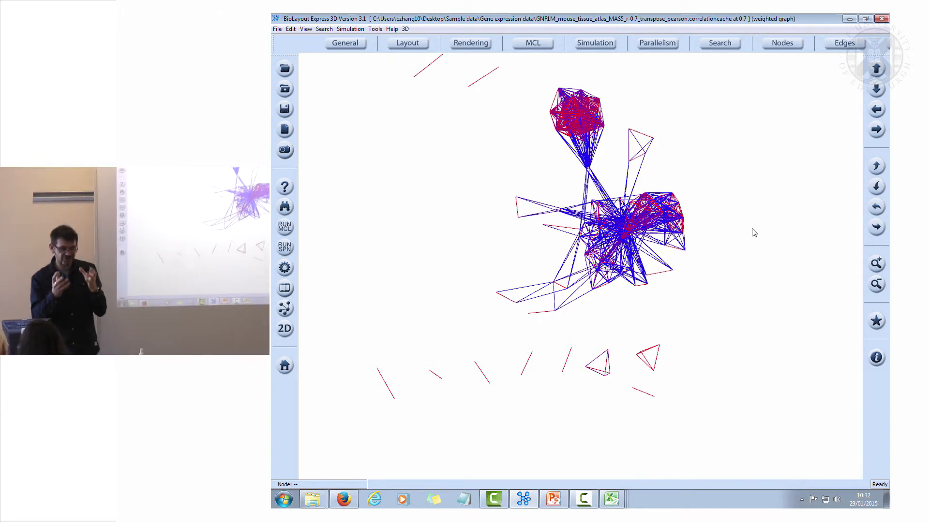
{"action": "mouse_move", "coordinate": [629, 91]}
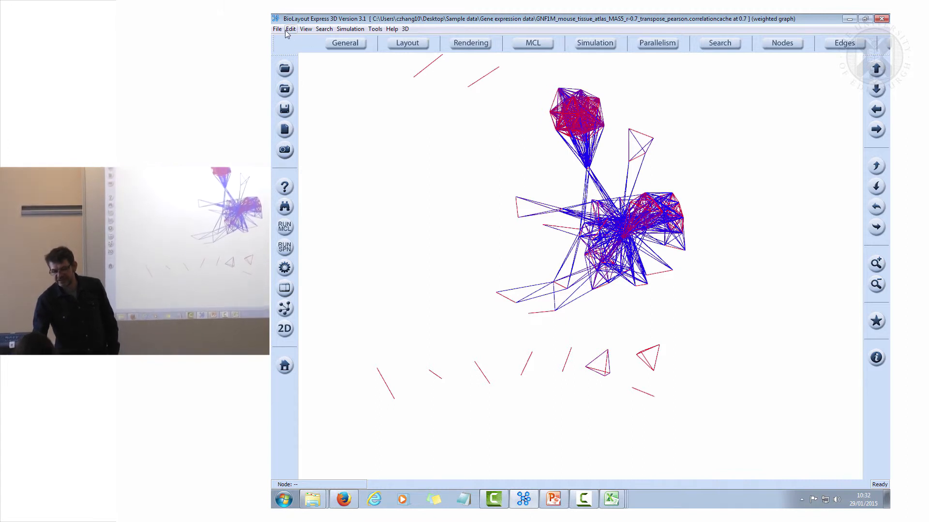
Browse the File and Edit menus, then turn node rendering back on and apply
{"action": "left_click", "coordinate": [277, 28]}
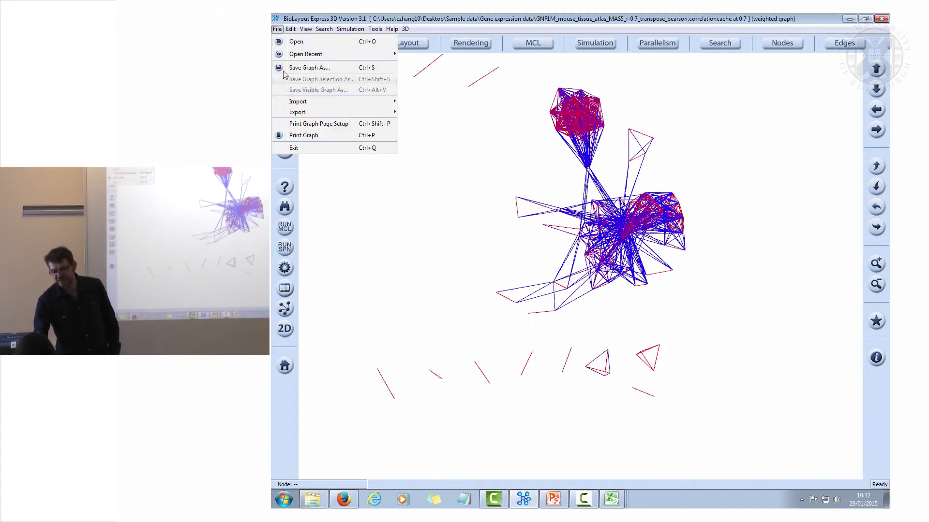
{"action": "left_click", "coordinate": [290, 29]}
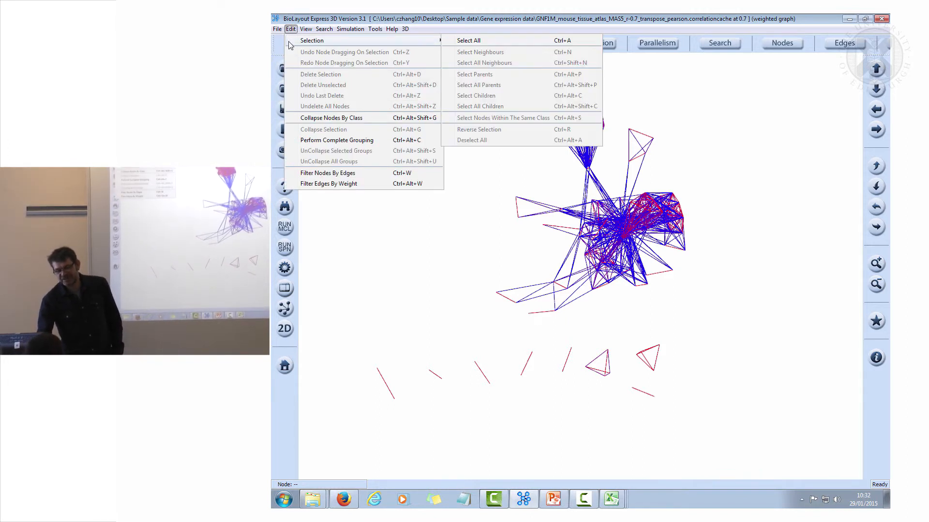
{"action": "mouse_move", "coordinate": [324, 129]}
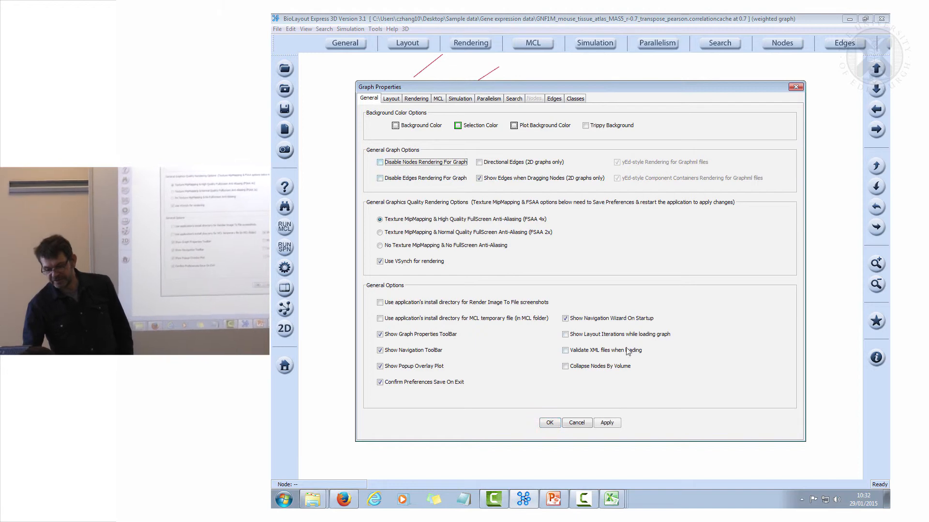
{"action": "left_click", "coordinate": [548, 423]}
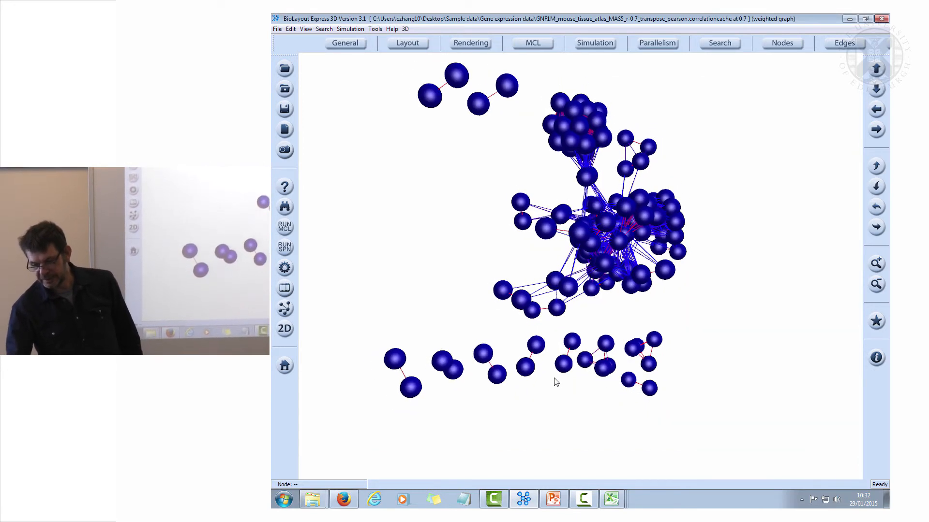